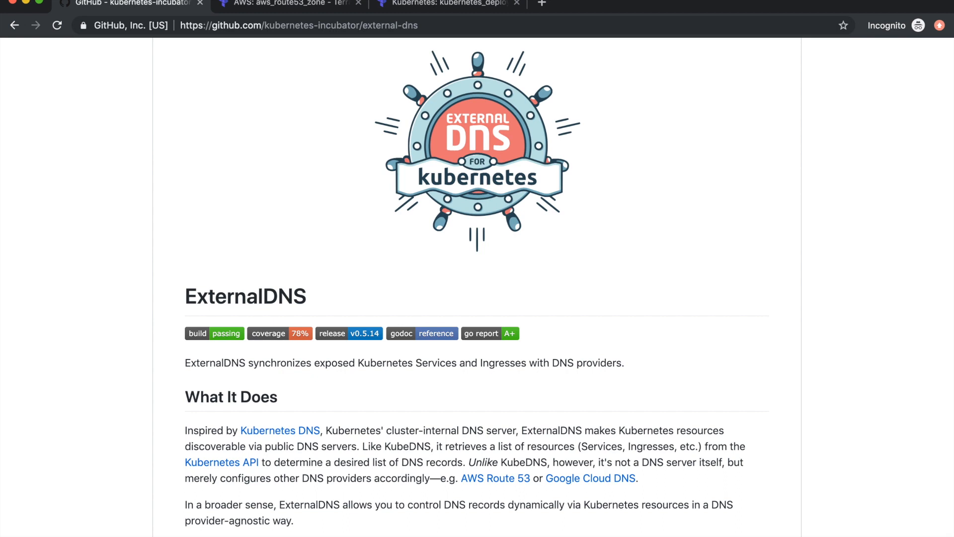
Switch to the aws_route53_zone Terraform documentation in Chrome.
{"action": "left_click", "coordinate": [292, 3]}
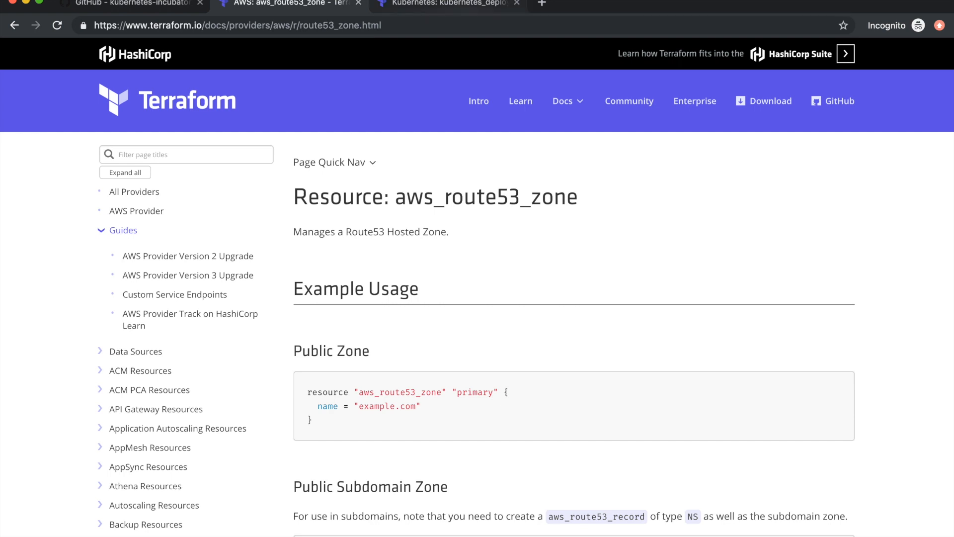
Switch from the browser to the empty bash prompt.
{"action": "left_click", "coordinate": [427, 3]}
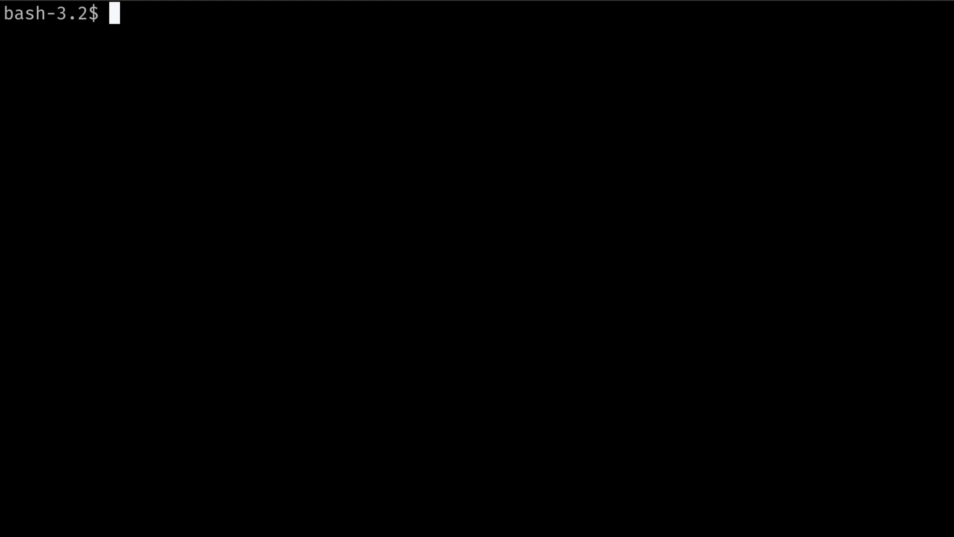
{"action": "type", "text": "vi rout"}
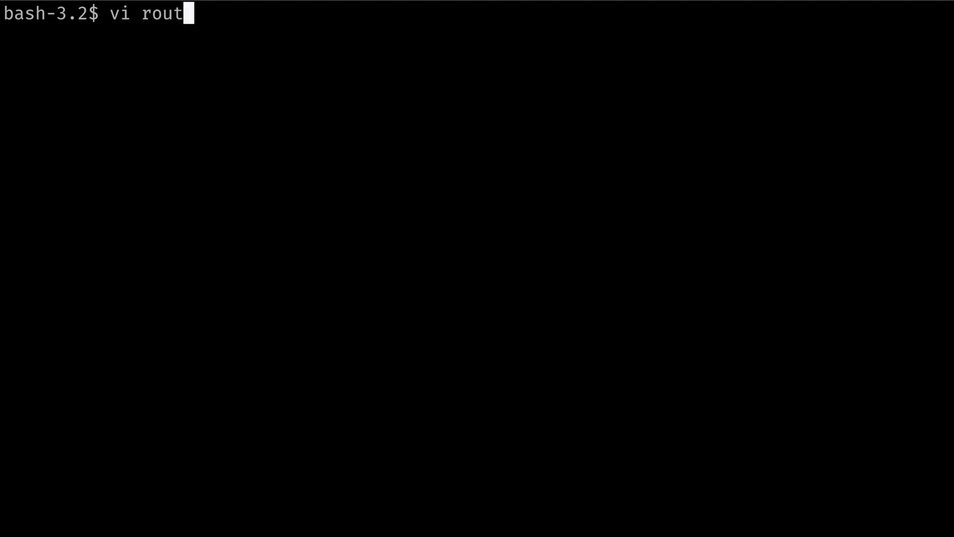
{"action": "key", "text": "Return"}
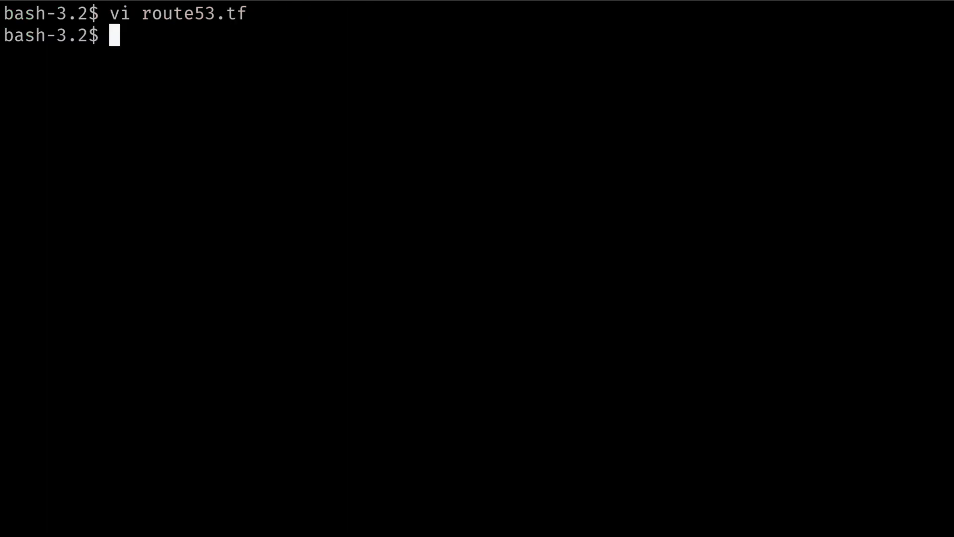
{"action": "type", "text": "vi dep"}
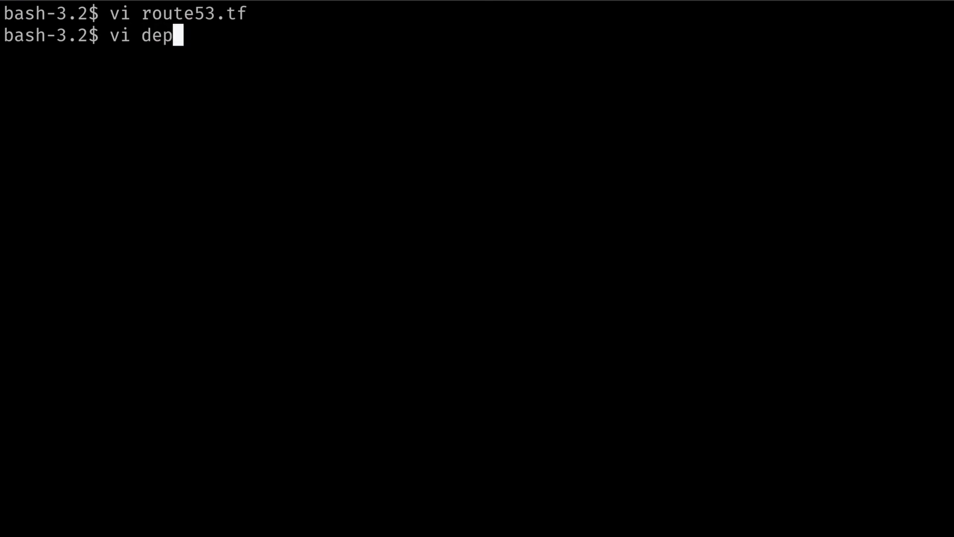
View deployment.tf in vi and find the args referencing aws_route53_zone.dev.name and zone_id.
{"action": "type", "text": "loyment.tf"}
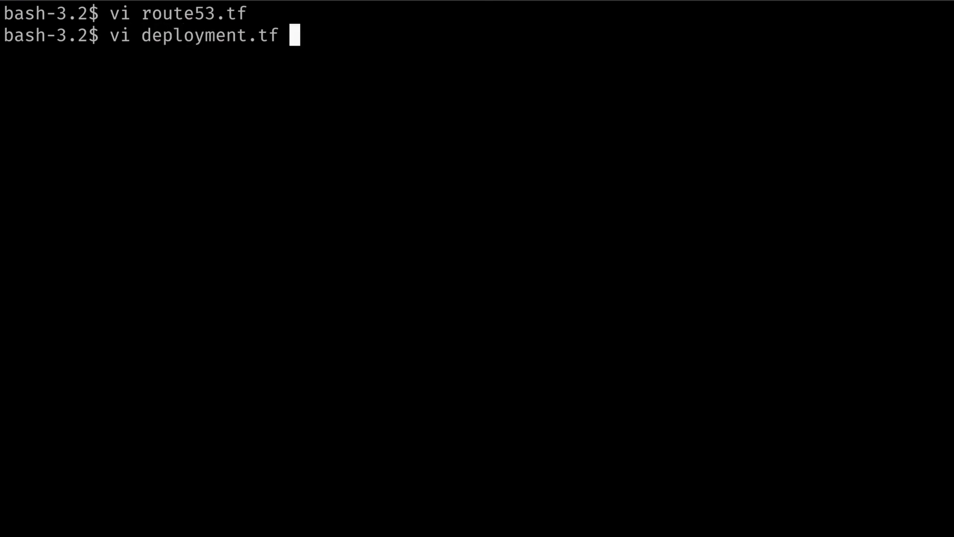
{"action": "key", "text": "Return"}
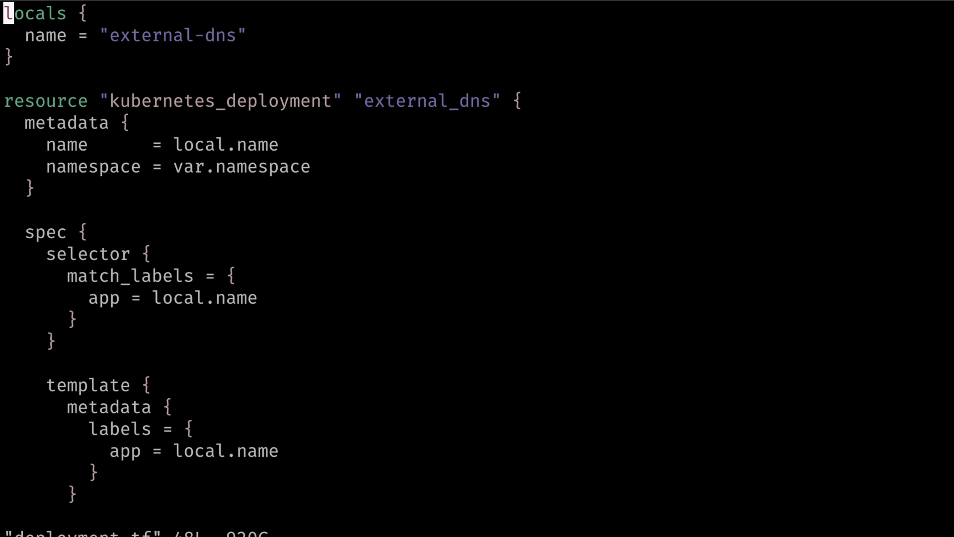
{"action": "double_click", "coordinate": [219, 101]}
{"action": "type", "text": "/route53"}
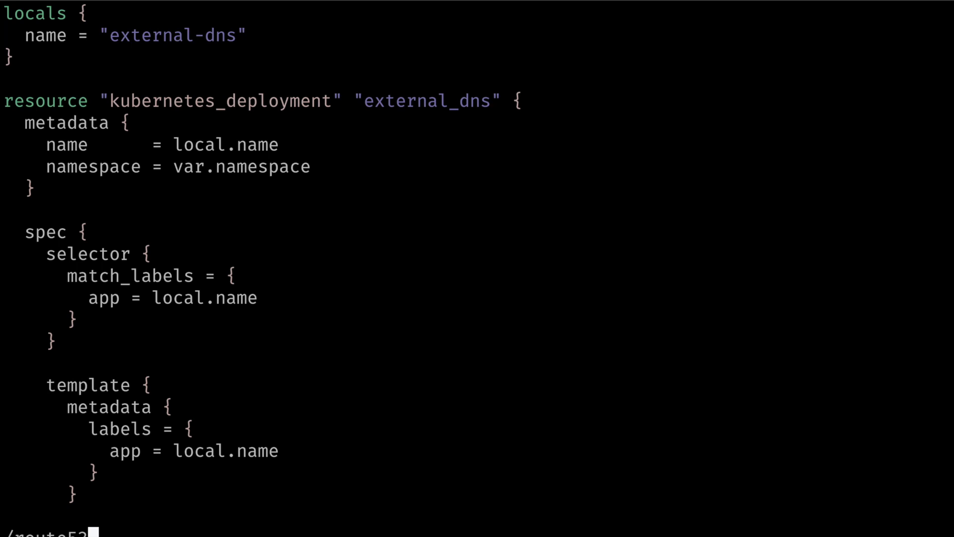
{"action": "scroll", "scroll_direction": "down", "scroll_amount": 3}
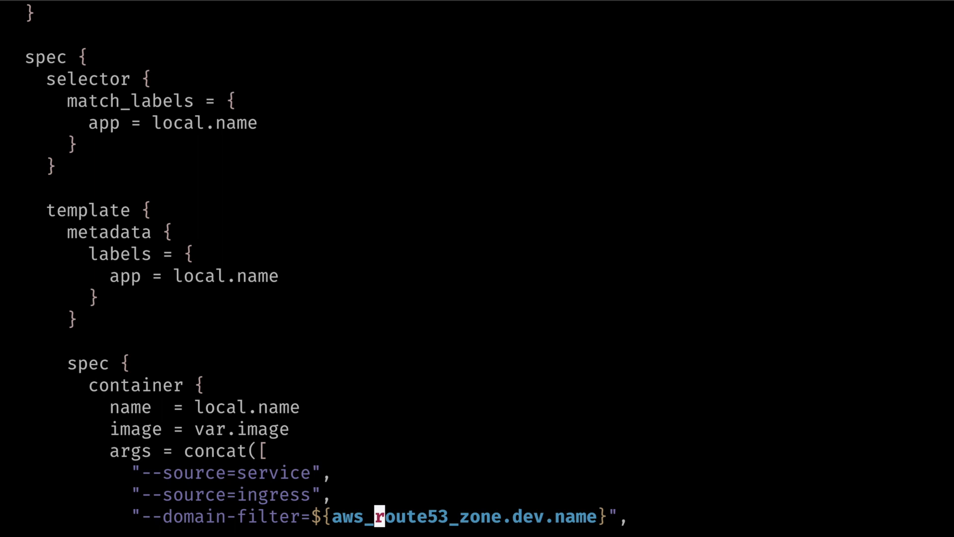
{"action": "scroll", "scroll_direction": "down", "scroll_amount": 3}
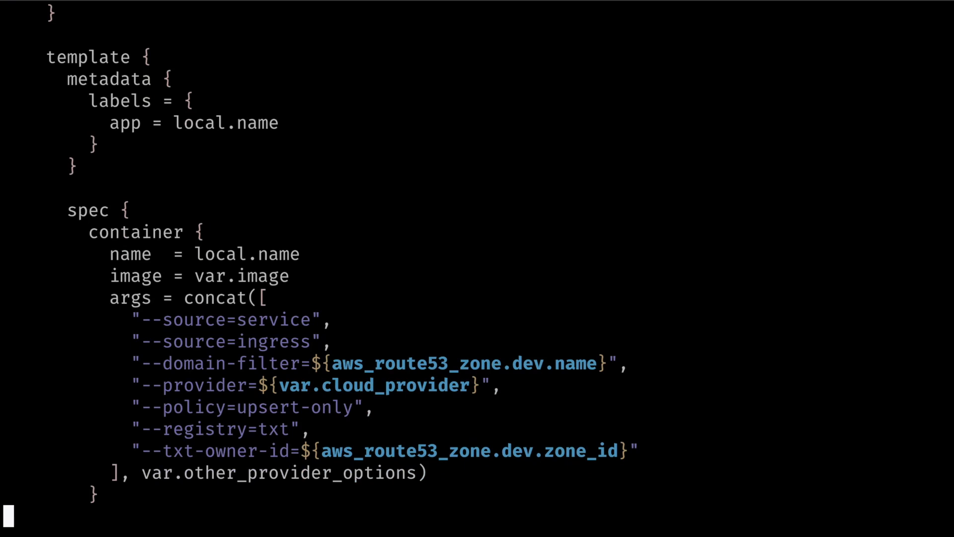
{"action": "double_click", "coordinate": [461, 364]}
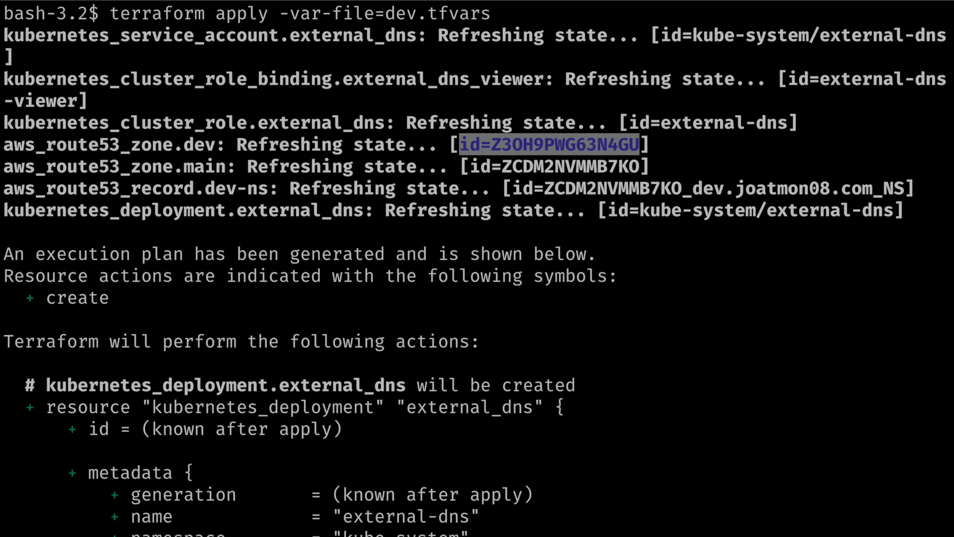
Review the plan's external_dns container args, highlighting domain-filter dev.joatmon08.com.
{"action": "scroll", "scroll_direction": "down", "scroll_amount": 3}
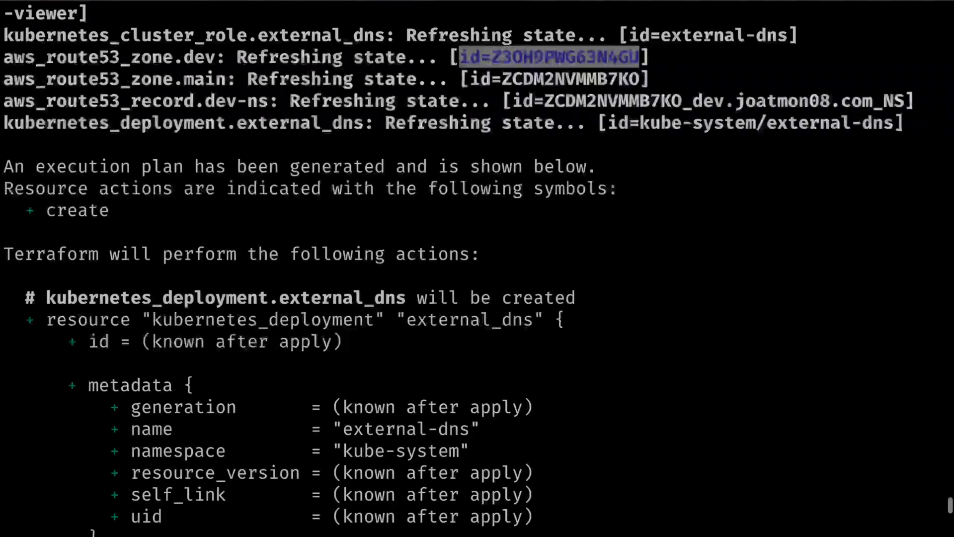
{"action": "scroll", "scroll_direction": "down", "scroll_amount": 3}
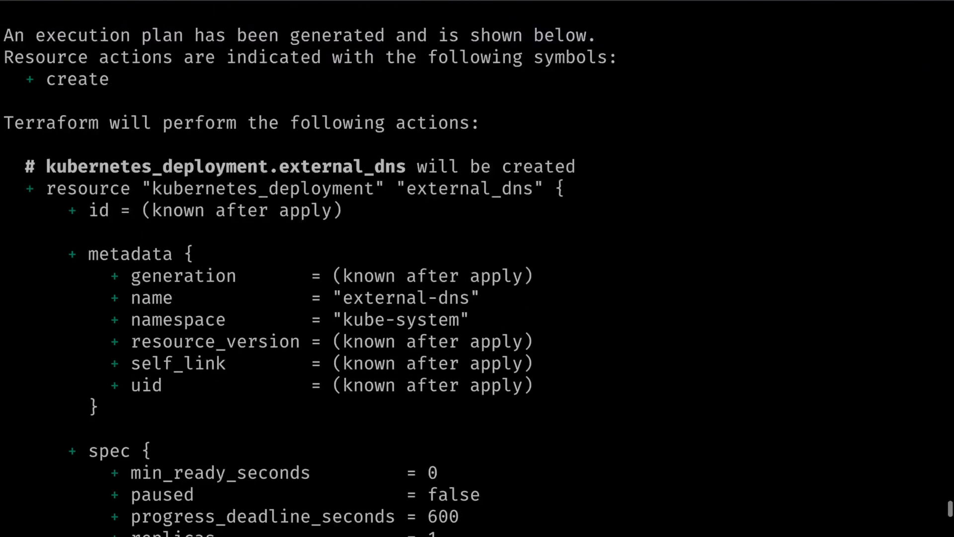
{"action": "scroll", "scroll_direction": "down", "scroll_amount": 3}
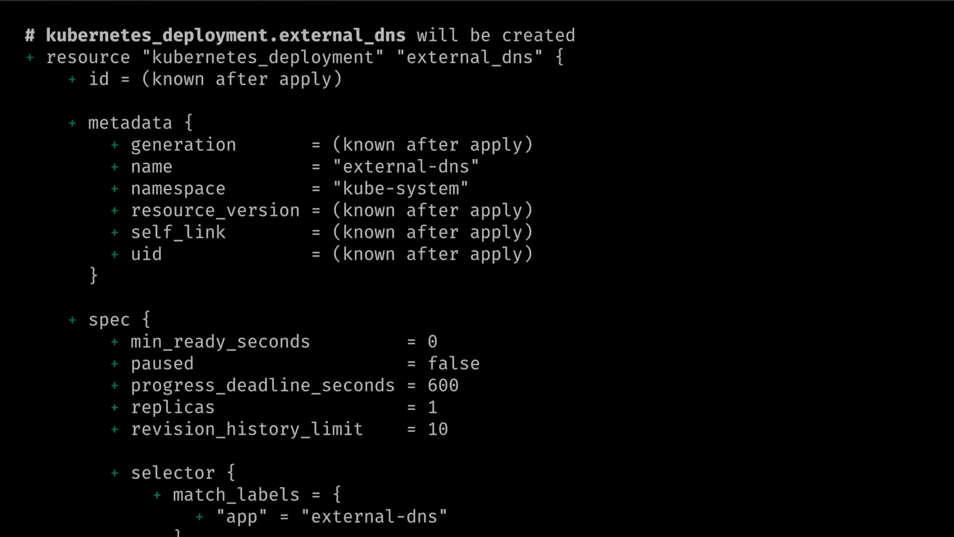
{"action": "scroll", "scroll_direction": "down", "scroll_amount": 3}
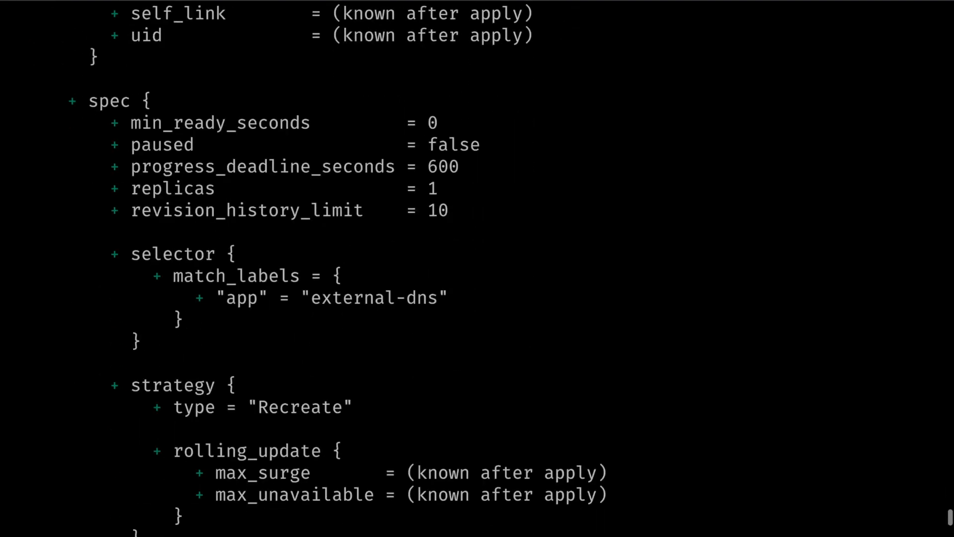
{"action": "scroll", "scroll_direction": "down", "scroll_amount": 3}
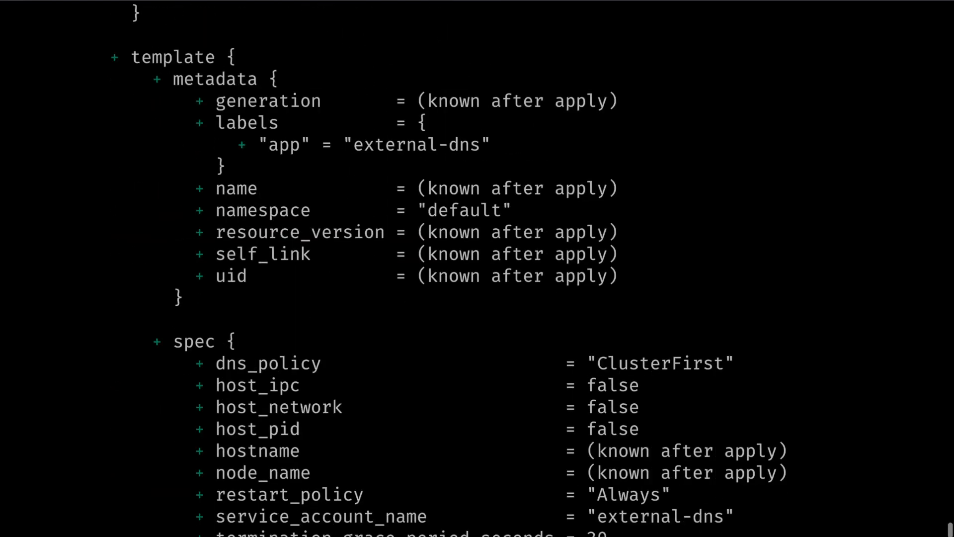
{"action": "scroll", "scroll_direction": "down", "scroll_amount": 3}
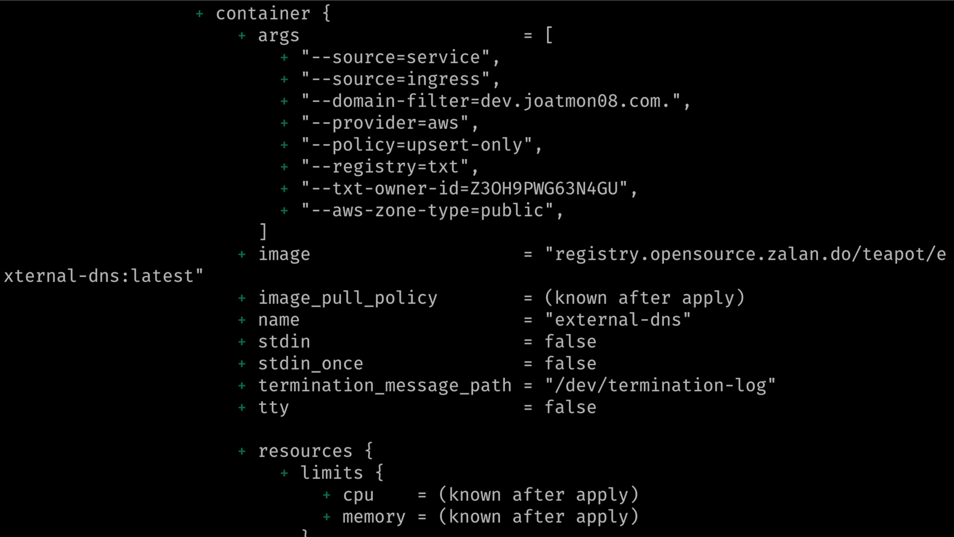
{"action": "double_click", "coordinate": [575, 101]}
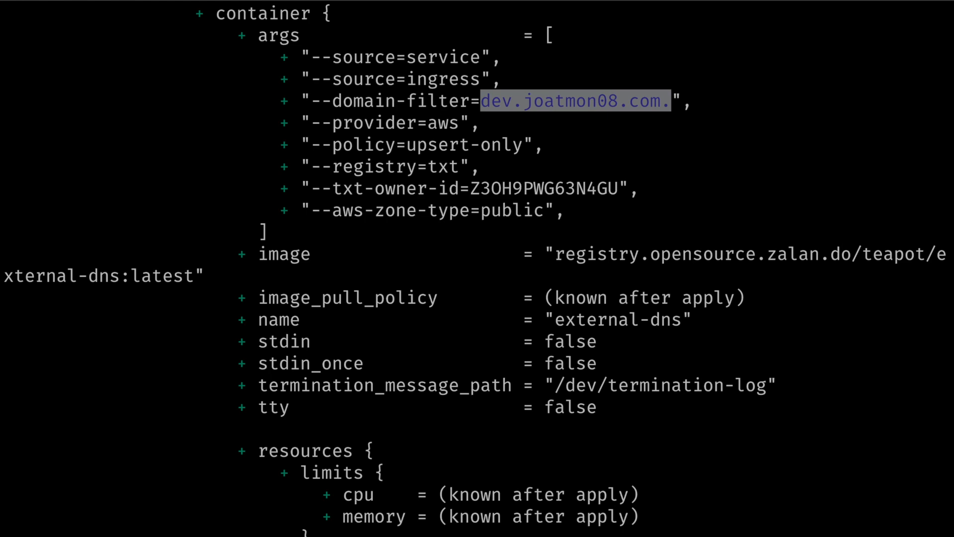
Answer yes to approve the plan and start creating the external_dns deployment.
{"action": "scroll", "scroll_direction": "down", "scroll_amount": 3}
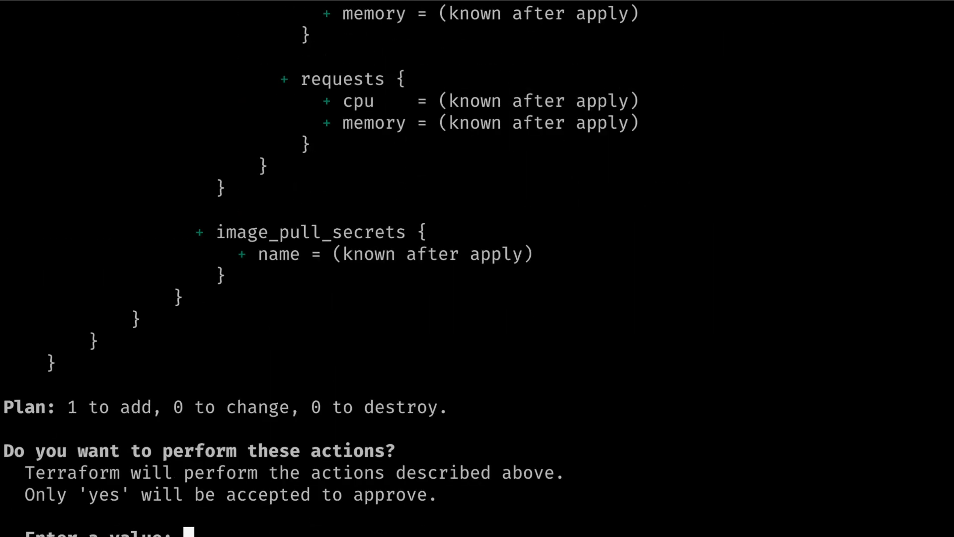
{"action": "type", "text": "yes"}
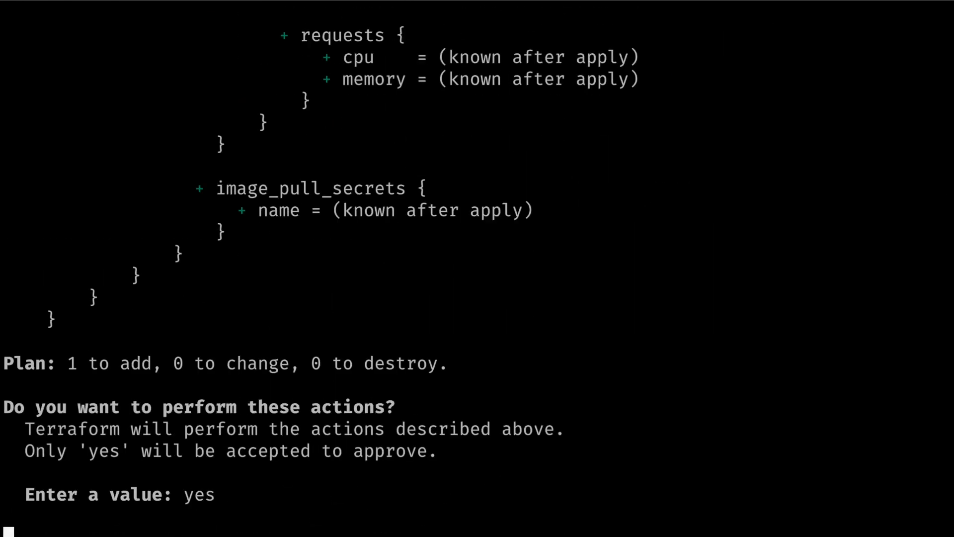
{"action": "key", "text": "Return"}
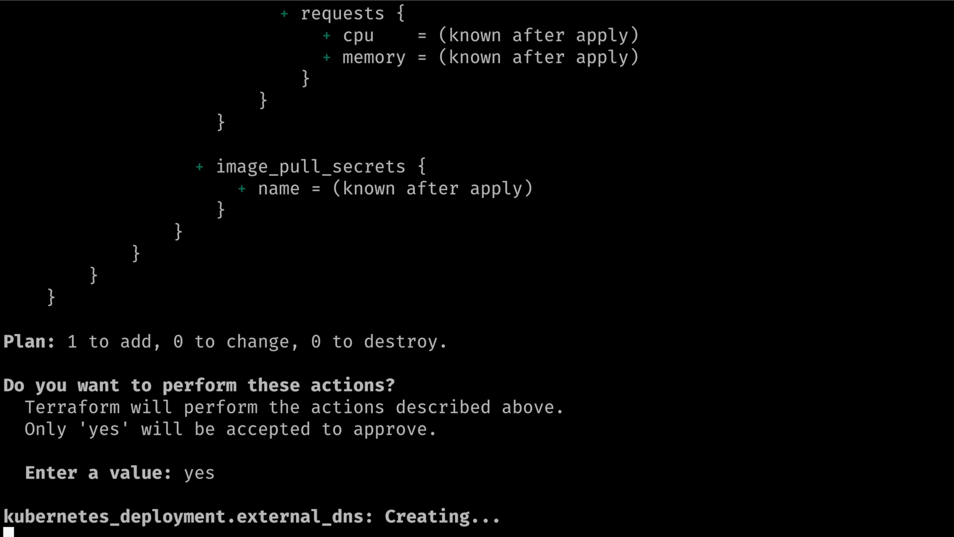